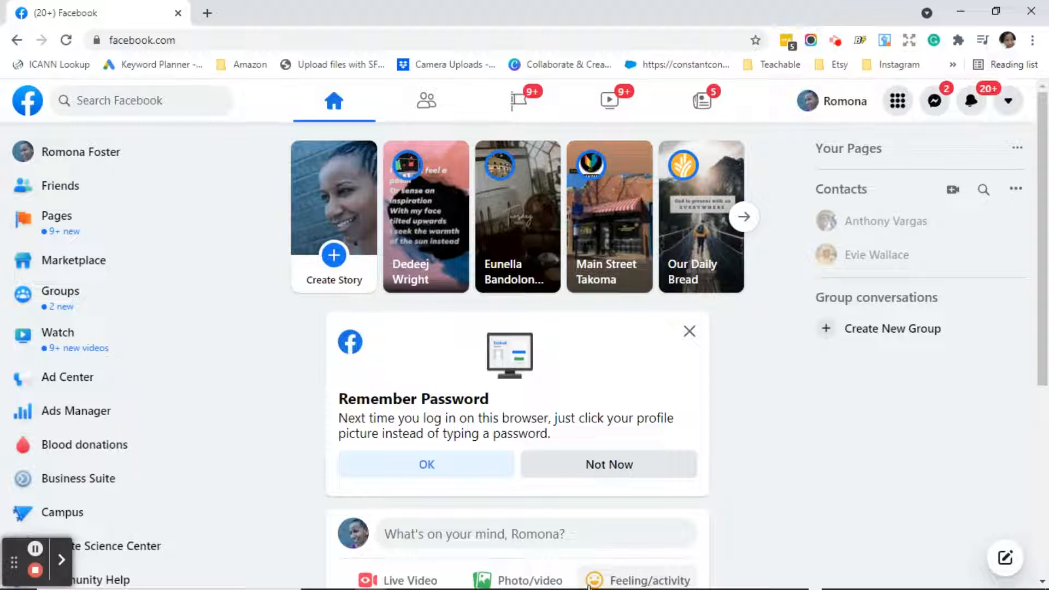
{"action": "mouse_move", "coordinate": [1011, 101]}
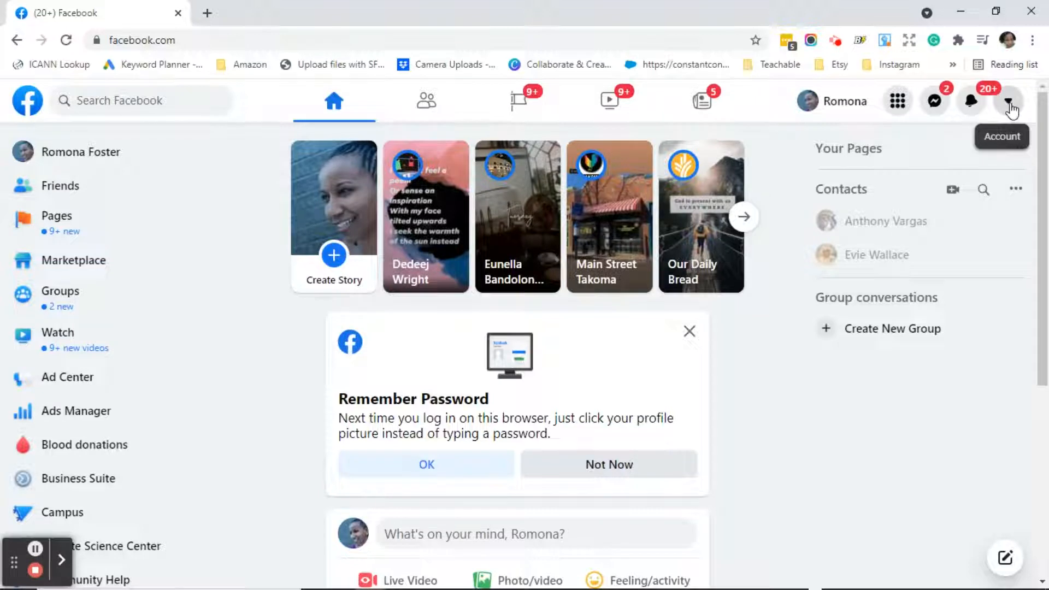
Reach General Account Settings via the account menu's Settings & Privacy entry.
{"action": "left_click", "coordinate": [1009, 101]}
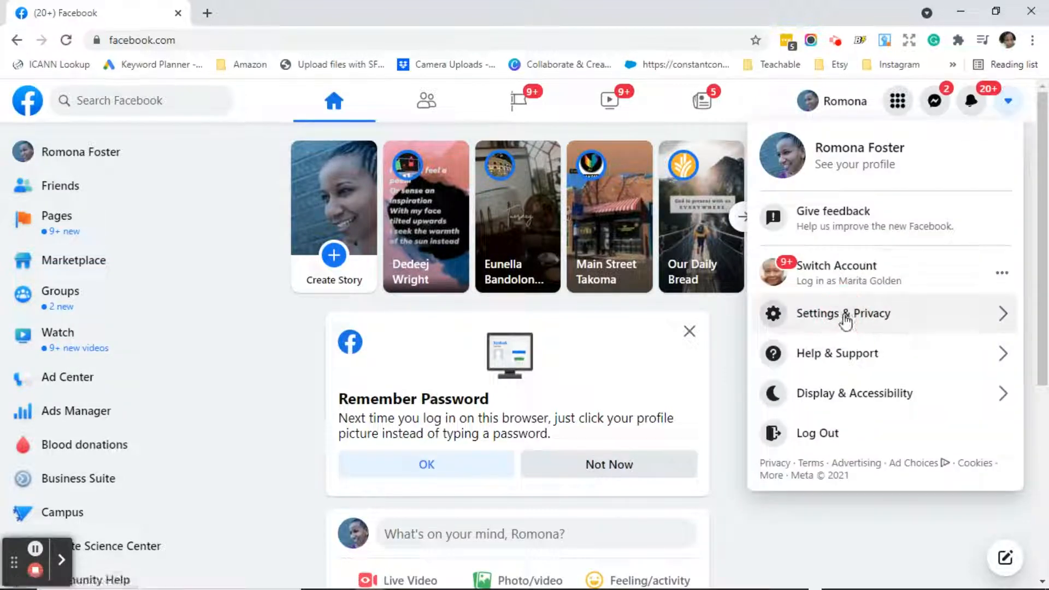
{"action": "left_click", "coordinate": [844, 314]}
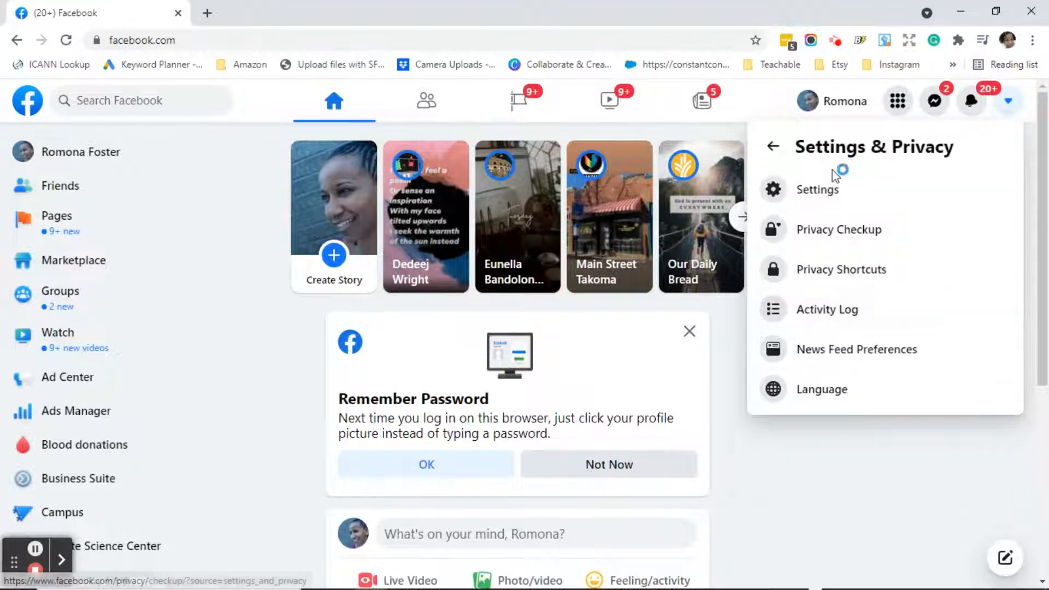
{"action": "left_click", "coordinate": [818, 190]}
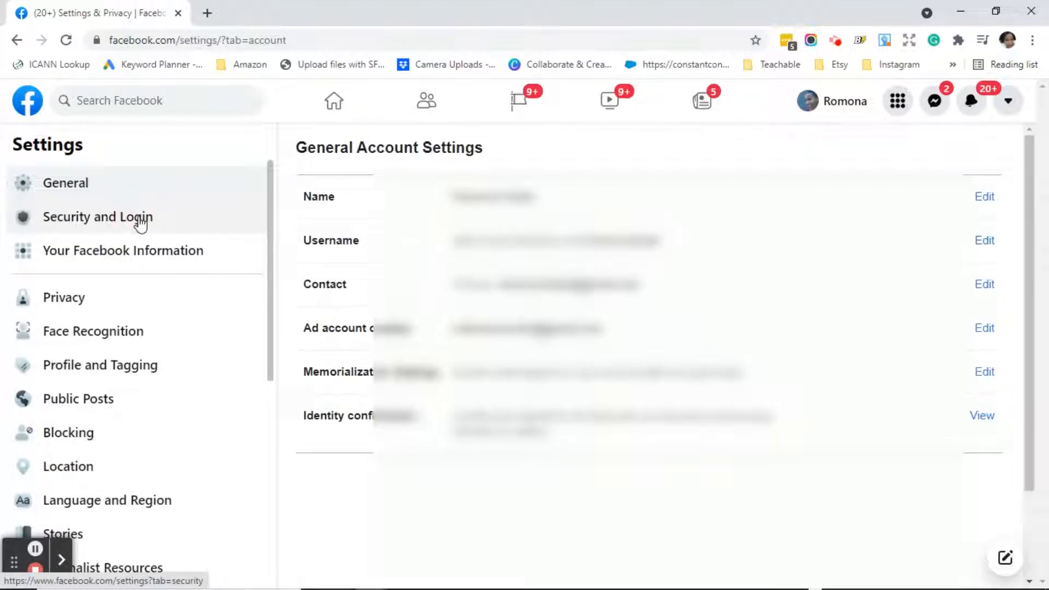
Show the Security and Login page scrolled to the Login section with Change password.
{"action": "left_click", "coordinate": [97, 216]}
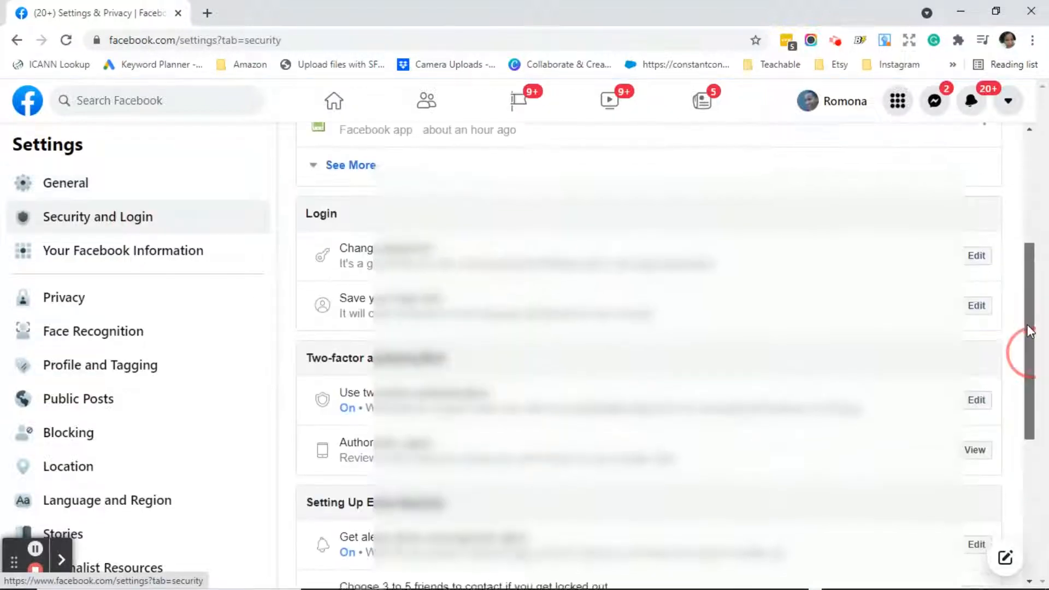
{"action": "scroll", "scroll_direction": "down", "scroll_amount": 3}
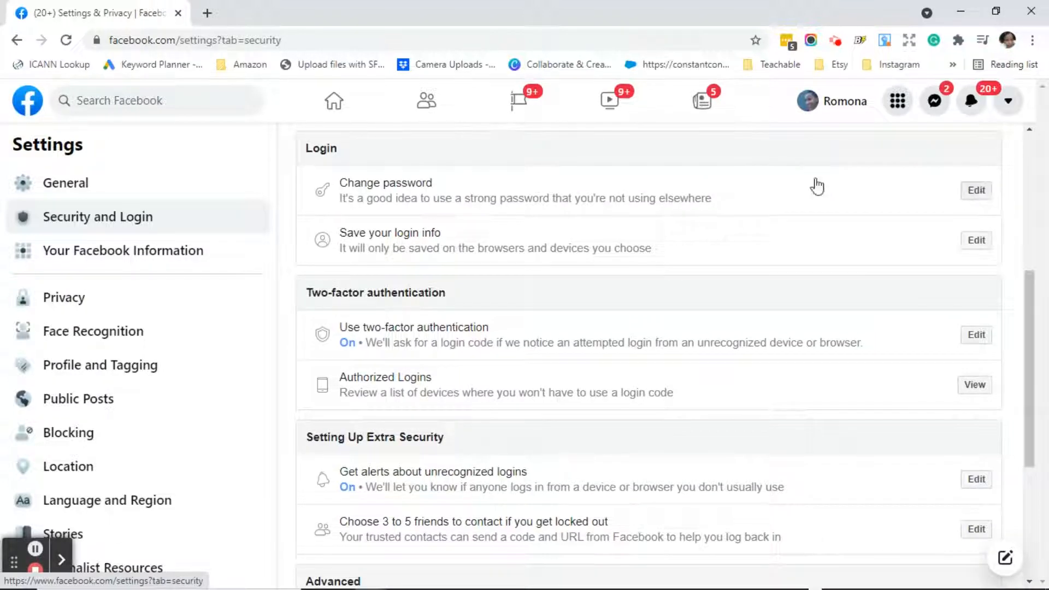
{"action": "mouse_move", "coordinate": [770, 186]}
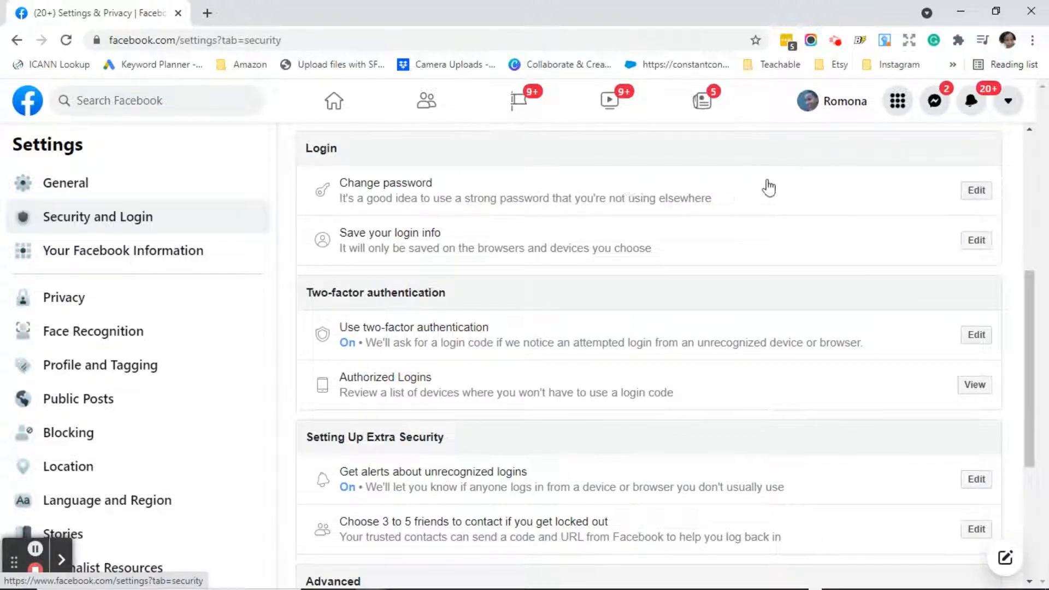
Edit Change password with the current and new passwords and save the changes.
{"action": "left_click", "coordinate": [977, 190]}
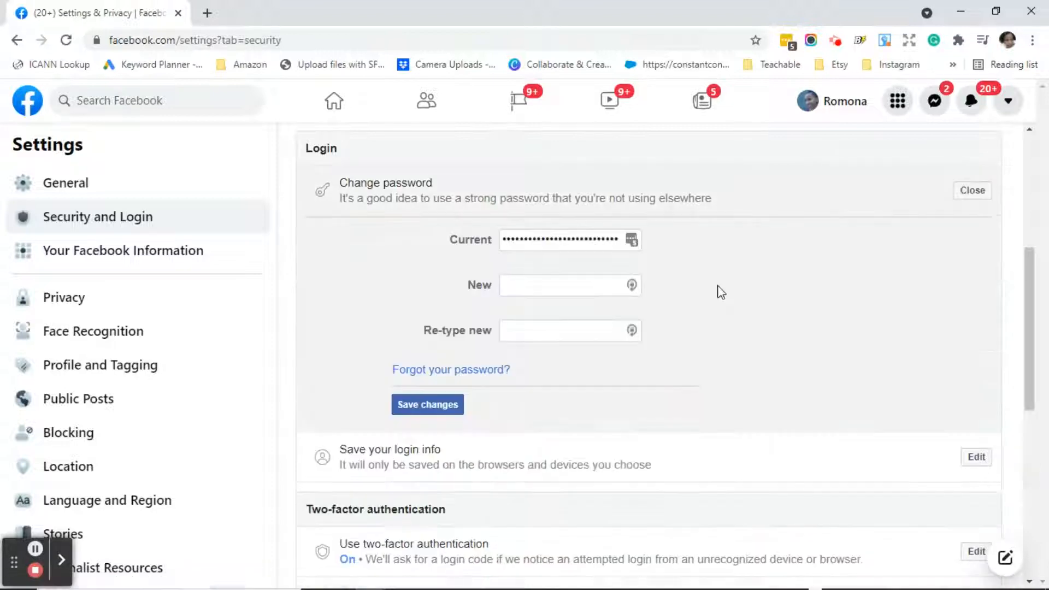
{"action": "mouse_move", "coordinate": [673, 291]}
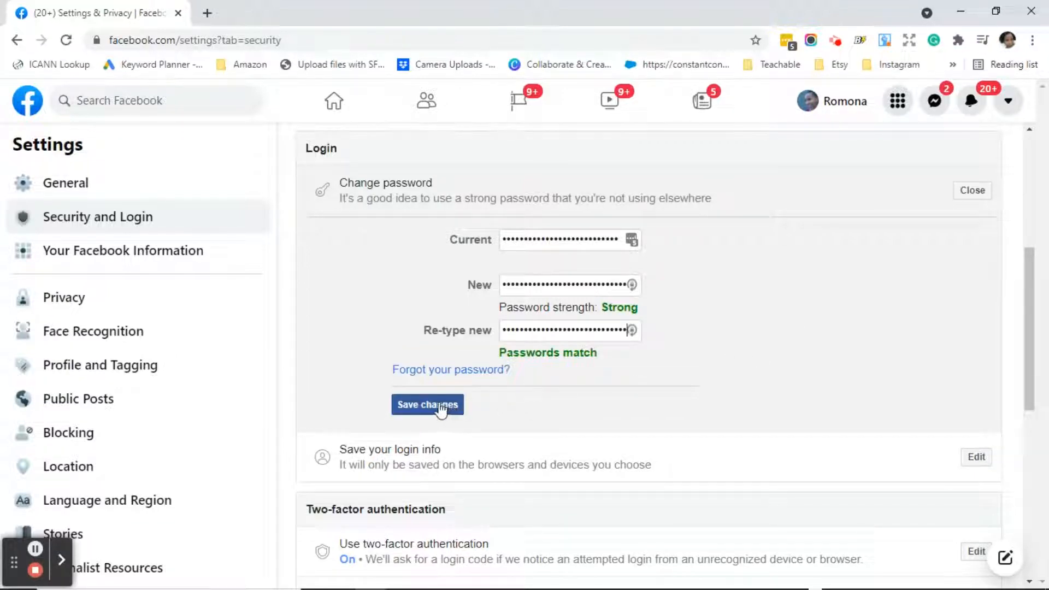
{"action": "left_click", "coordinate": [428, 404]}
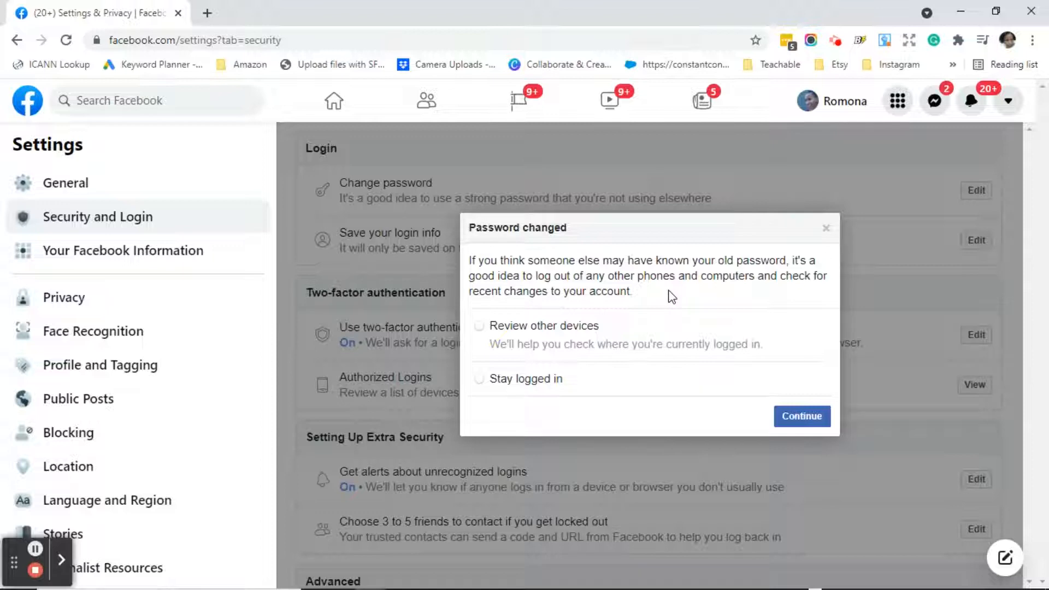
{"action": "mouse_move", "coordinate": [530, 339]}
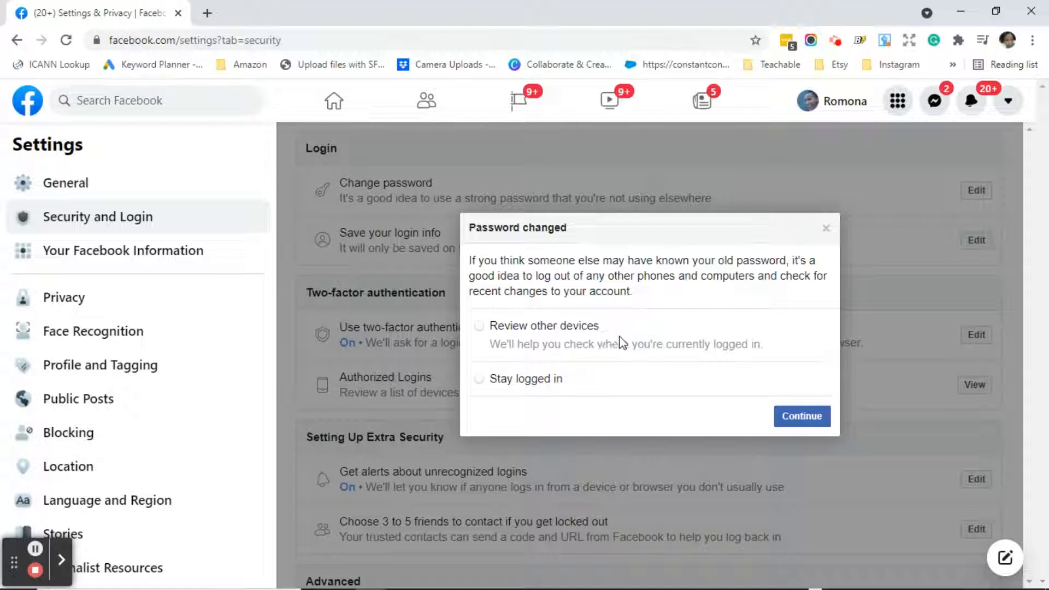
{"action": "mouse_move", "coordinate": [574, 368]}
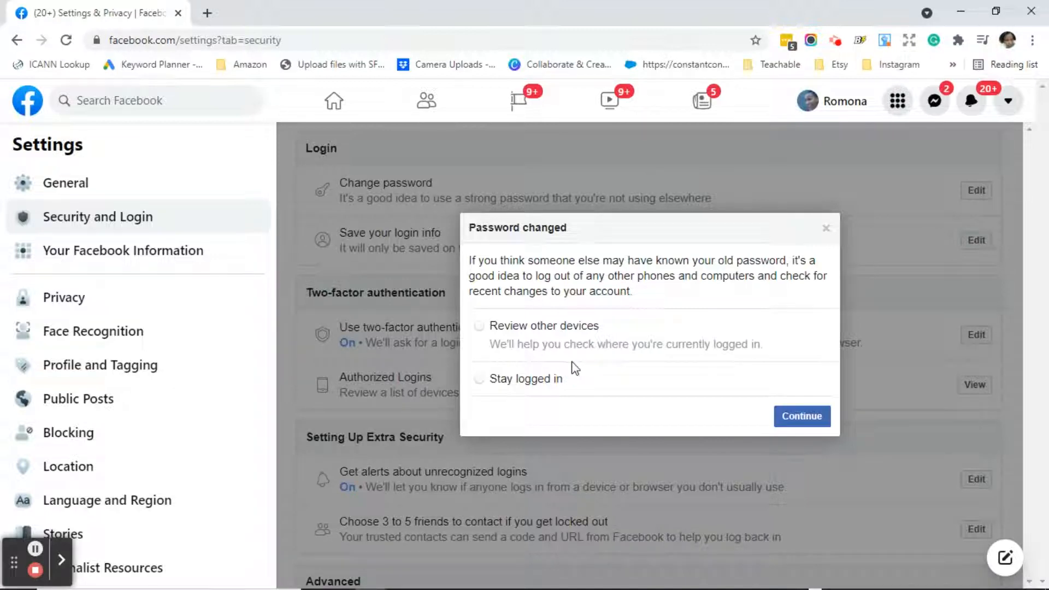
{"action": "mouse_move", "coordinate": [756, 370]}
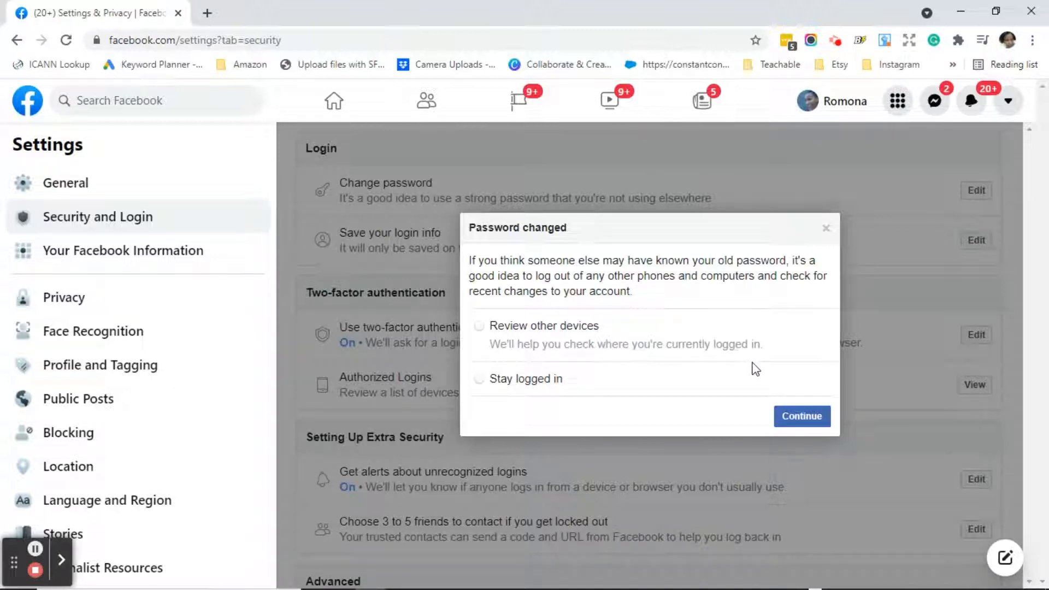
{"action": "mouse_move", "coordinate": [765, 368]}
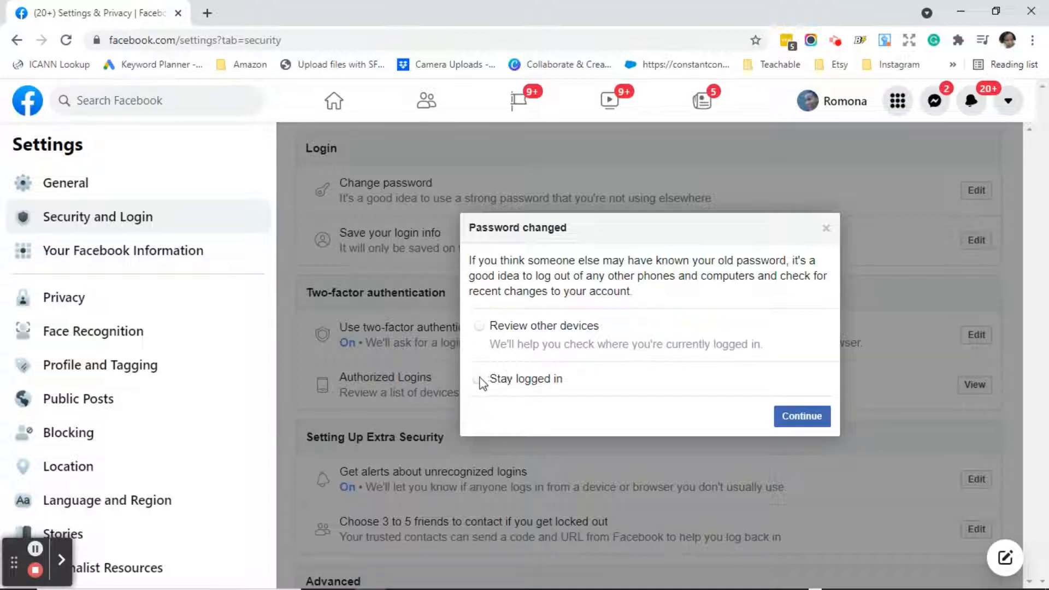
Select Stay logged in and continue, closing the password-changed notice.
{"action": "left_click", "coordinate": [478, 379]}
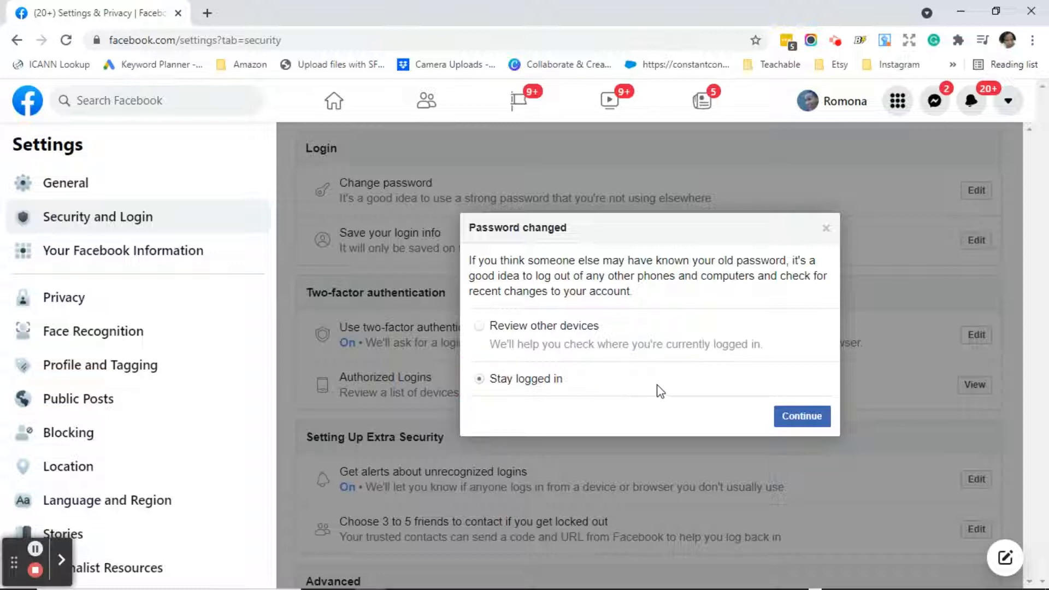
{"action": "mouse_move", "coordinate": [699, 381]}
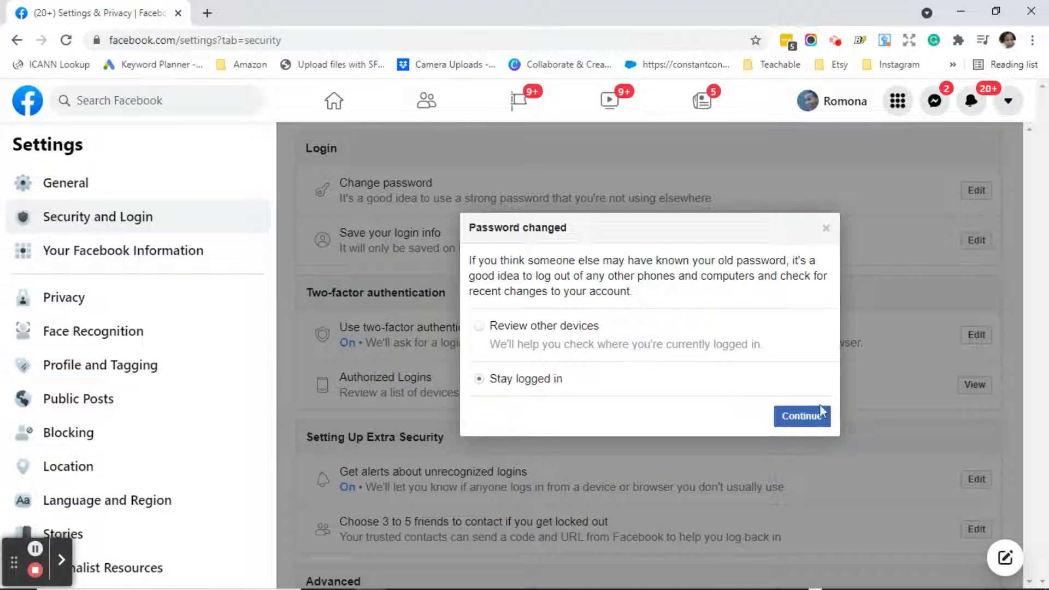
{"action": "left_click", "coordinate": [801, 415]}
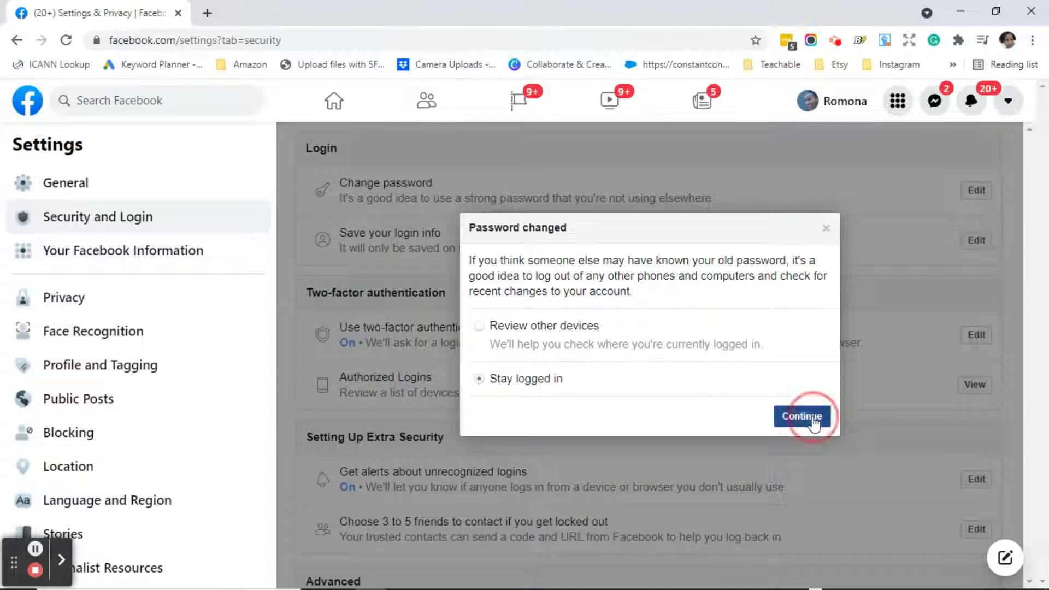
{"action": "left_click", "coordinate": [801, 417]}
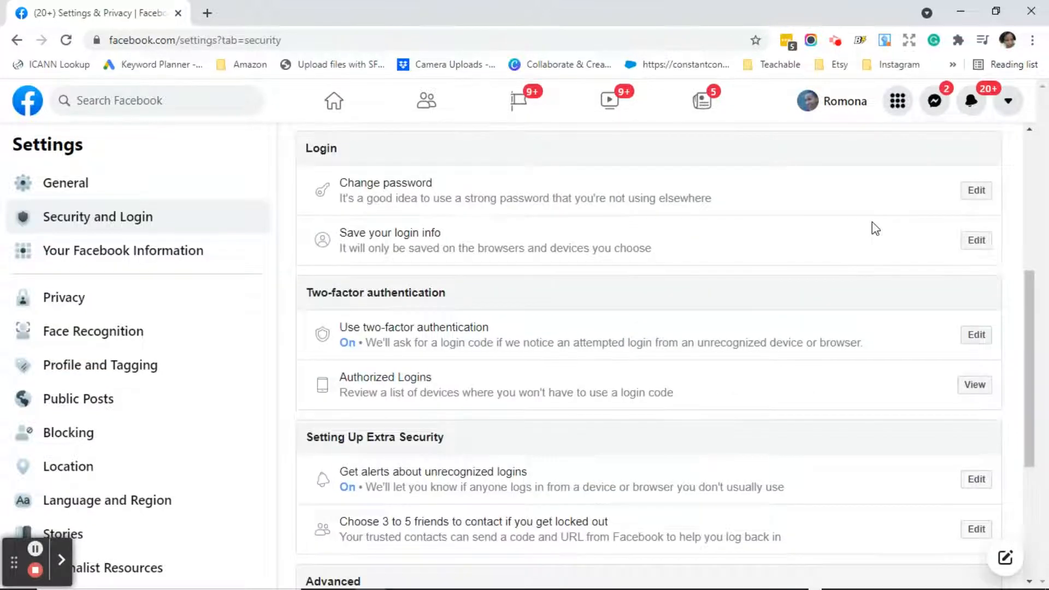